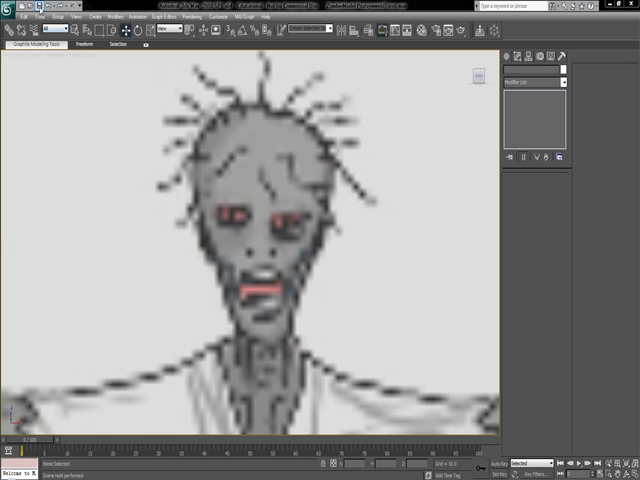
{"action": "mouse_move", "coordinate": [106, 122]}
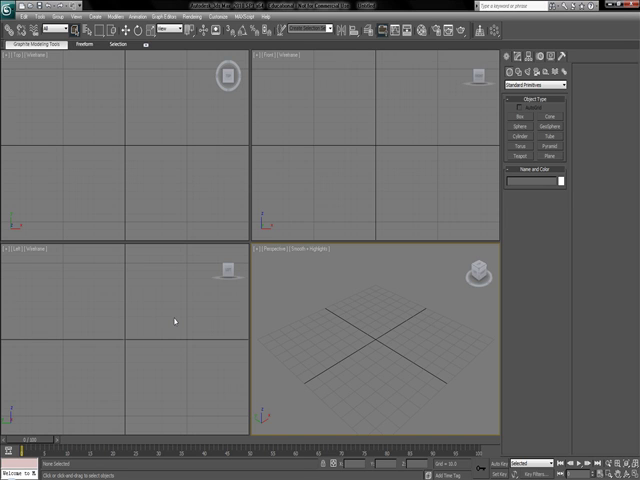
{"action": "mouse_move", "coordinate": [240, 258]}
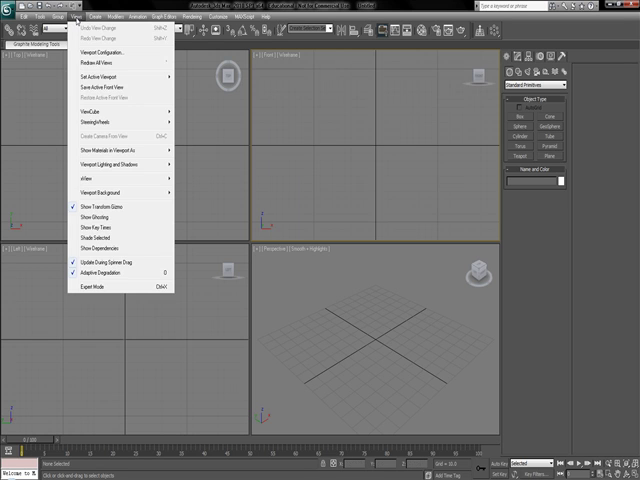
{"action": "mouse_move", "coordinate": [98, 160]}
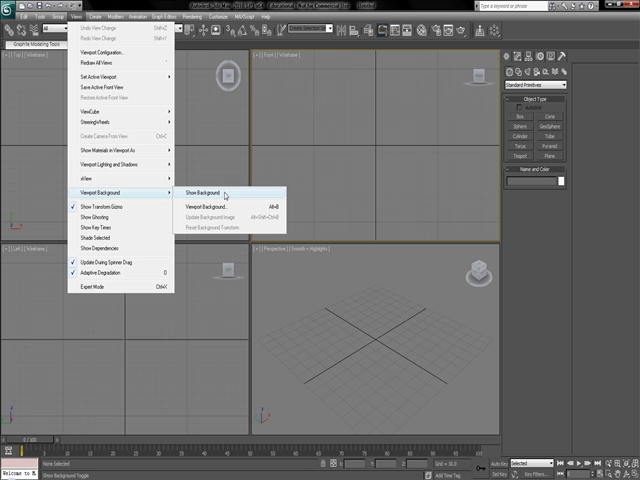
{"action": "mouse_move", "coordinate": [222, 192]}
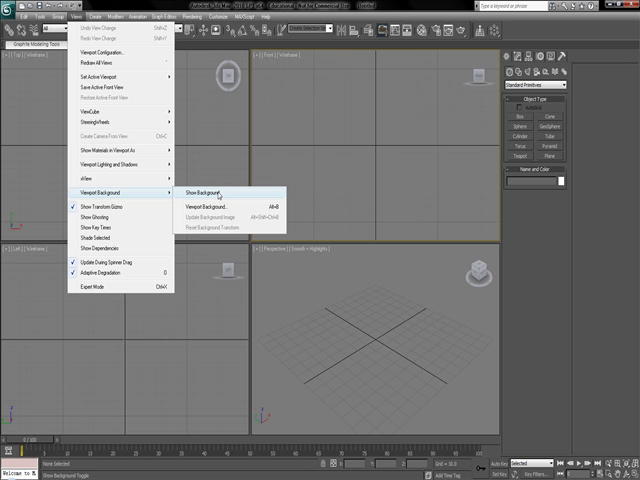
{"action": "mouse_move", "coordinate": [224, 204]}
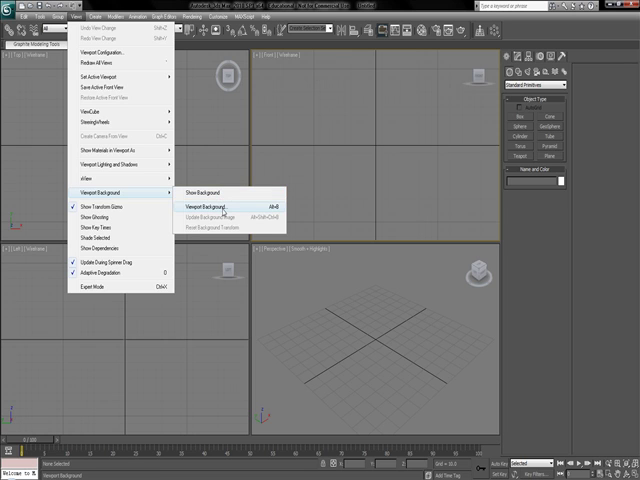
Load the front zombie head image from the Templates folder as the Front viewport background.
{"action": "left_click", "coordinate": [216, 208]}
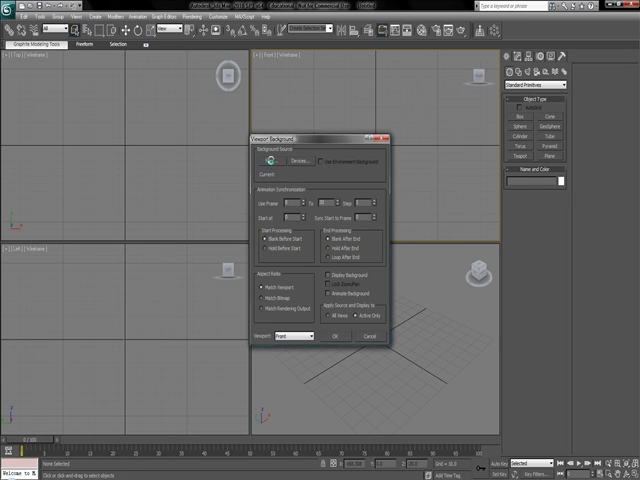
{"action": "left_click", "coordinate": [276, 160]}
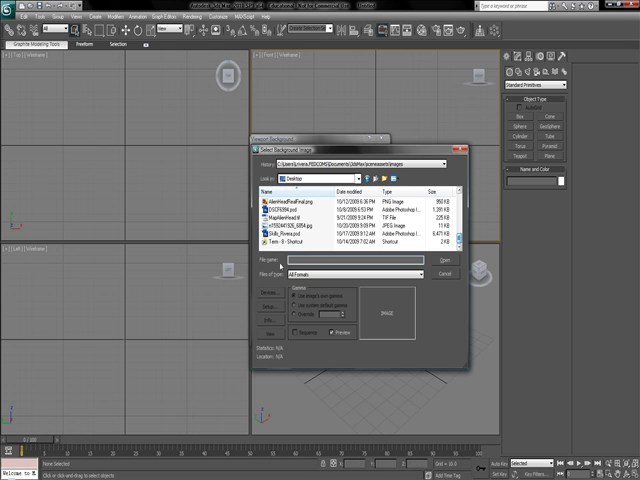
{"action": "left_click", "coordinate": [300, 240]}
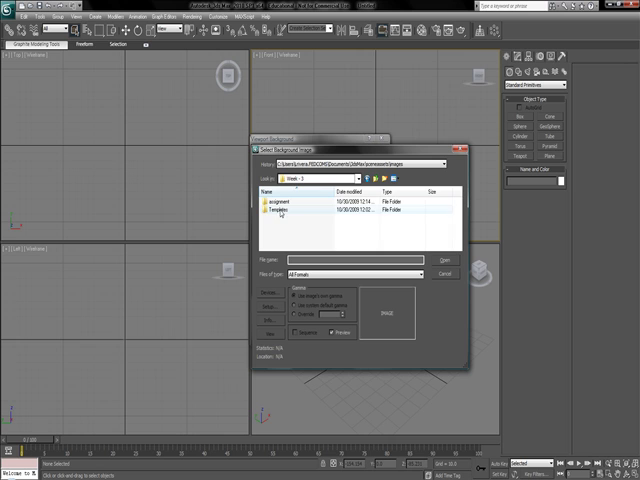
{"action": "double_click", "coordinate": [278, 212]}
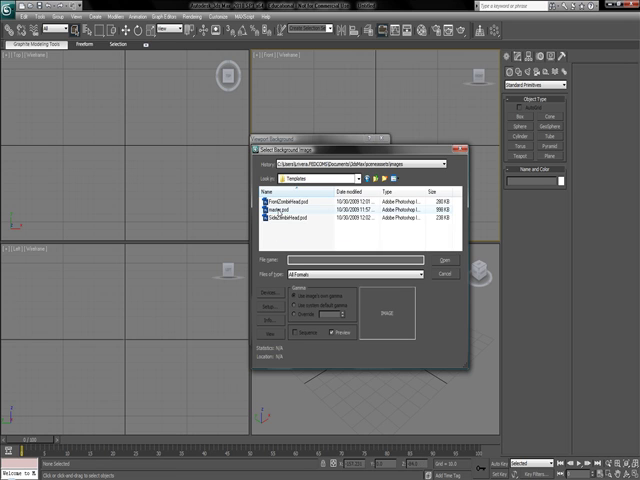
{"action": "left_click", "coordinate": [290, 220]}
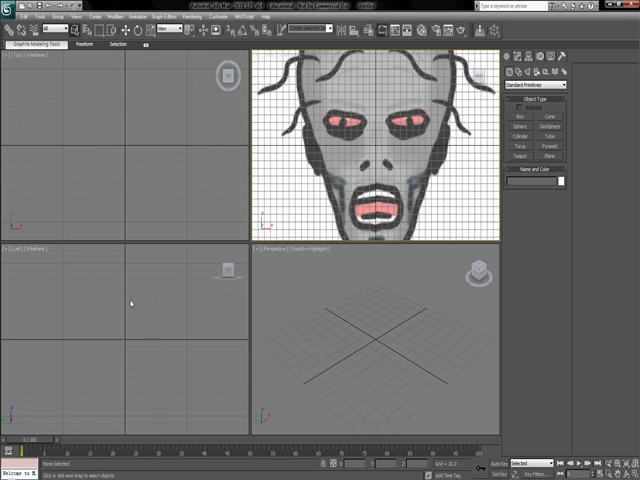
Load the side-profile zombie image as the Left viewport background.
{"action": "left_click", "coordinate": [138, 308]}
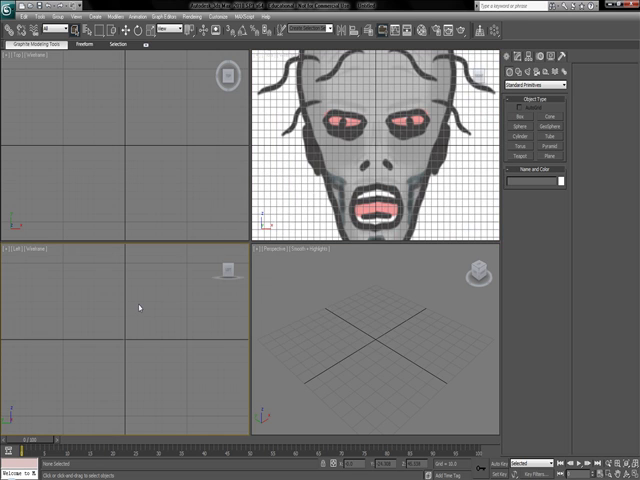
{"action": "mouse_move", "coordinate": [116, 310]}
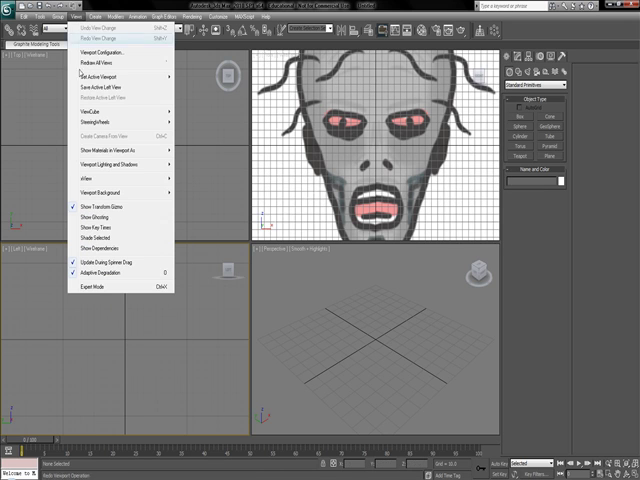
{"action": "mouse_move", "coordinate": [108, 188]}
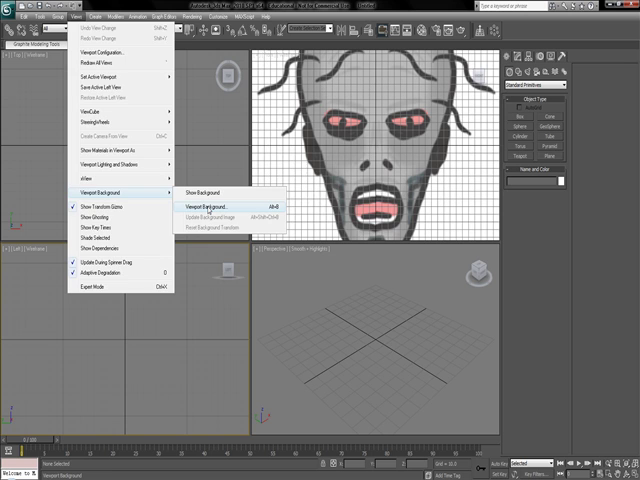
{"action": "left_click", "coordinate": [210, 198]}
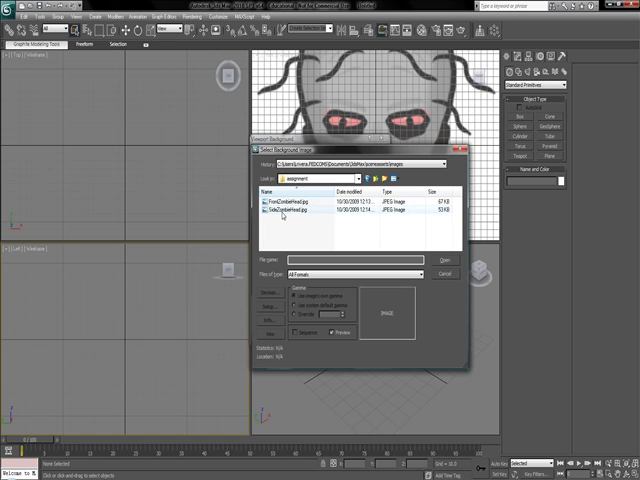
{"action": "left_click", "coordinate": [446, 258]}
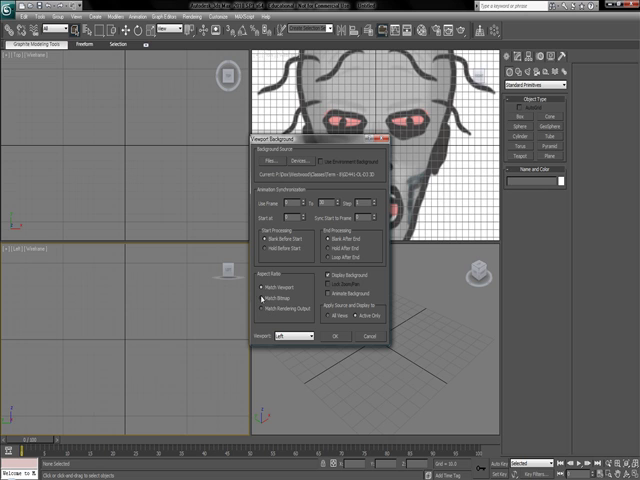
{"action": "left_click", "coordinate": [332, 288]}
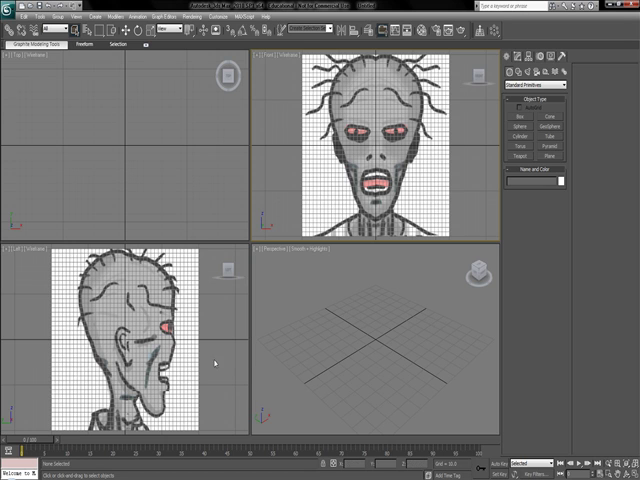
Maximize the front view and convert the forehead plane to an Editable Poly.
{"action": "key", "text": "alt+w"}
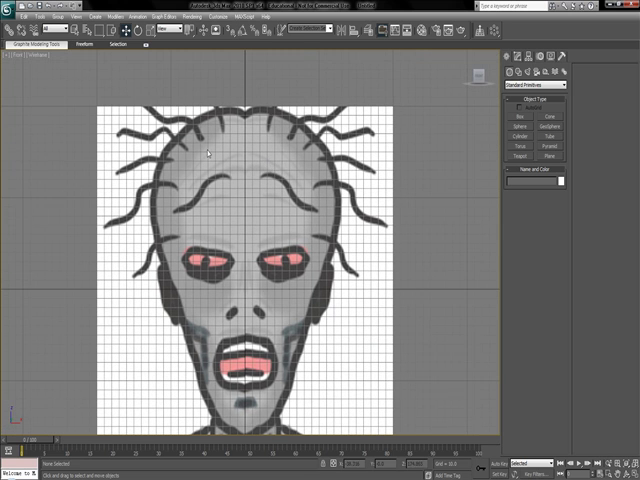
{"action": "mouse_move", "coordinate": [284, 144]}
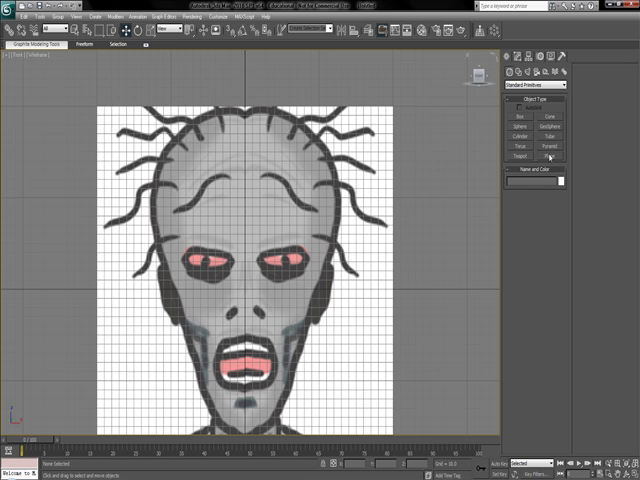
{"action": "left_click", "coordinate": [556, 154]}
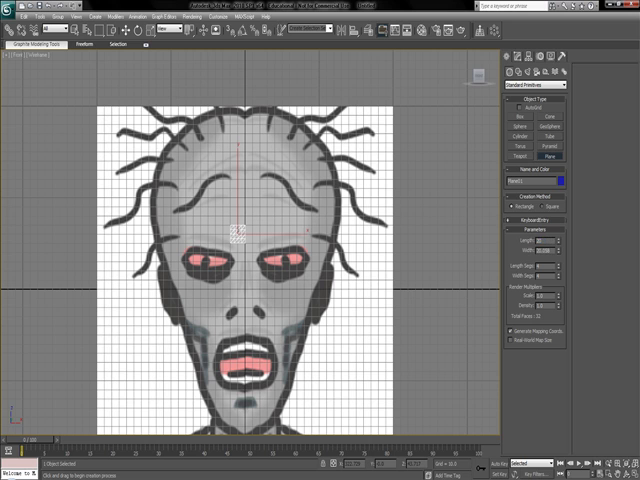
{"action": "left_click", "coordinate": [538, 248]}
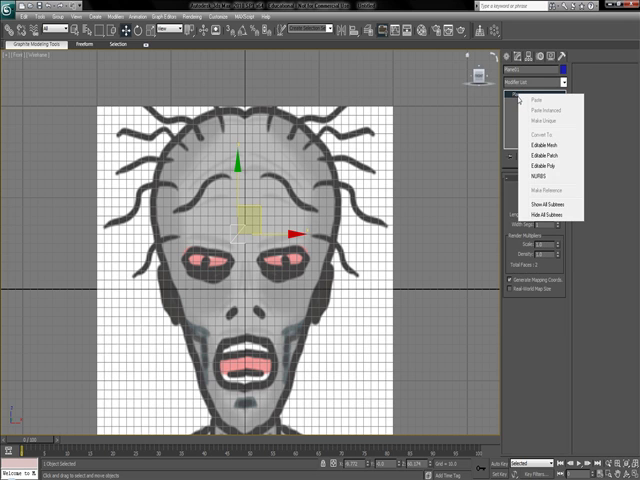
{"action": "mouse_move", "coordinate": [548, 148]}
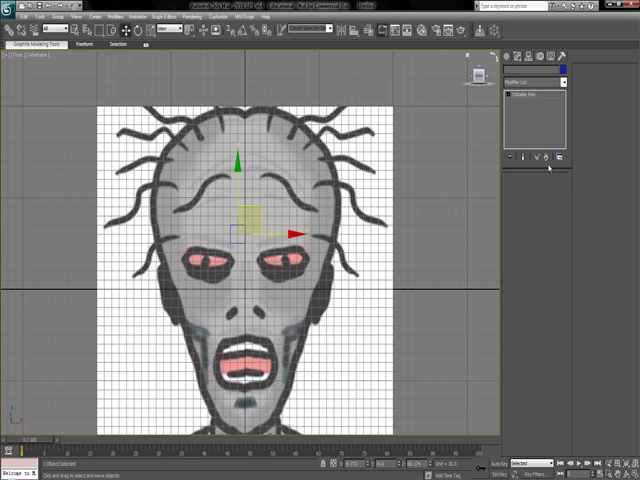
Move the poly plane onto the brow line of the side-profile template.
{"action": "left_click", "coordinate": [530, 92]}
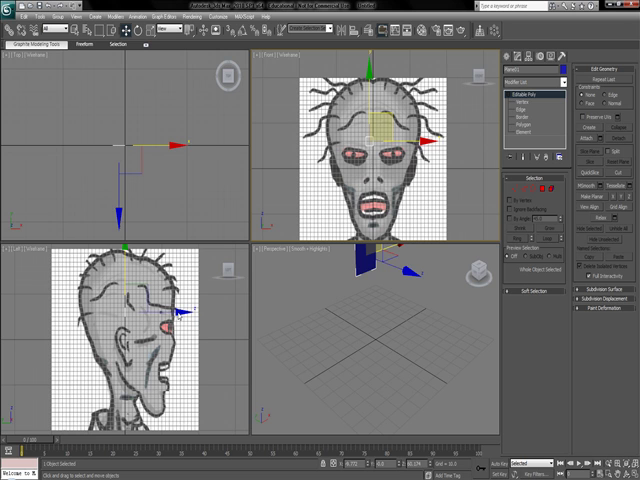
{"action": "mouse_move", "coordinate": [214, 340]}
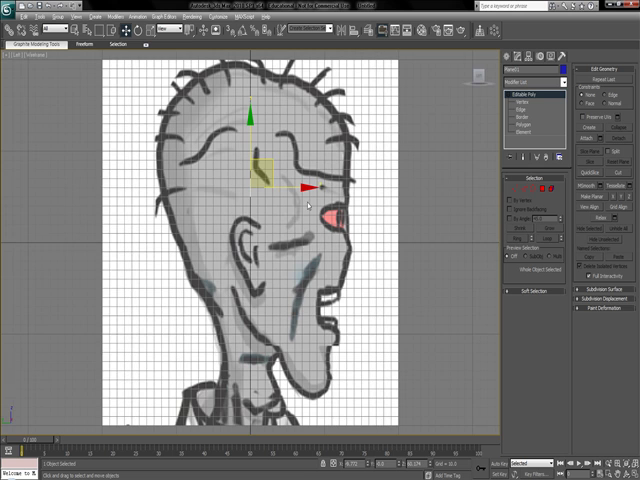
{"action": "left_click_drag", "start_coordinate": [250, 180], "coordinate": [330, 184]}
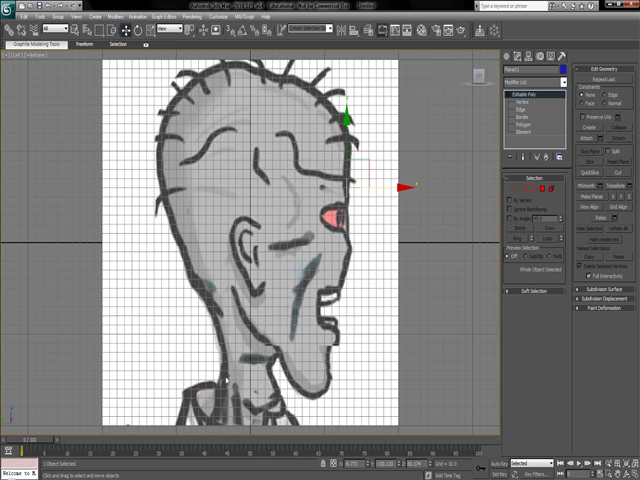
{"action": "mouse_move", "coordinate": [288, 256]}
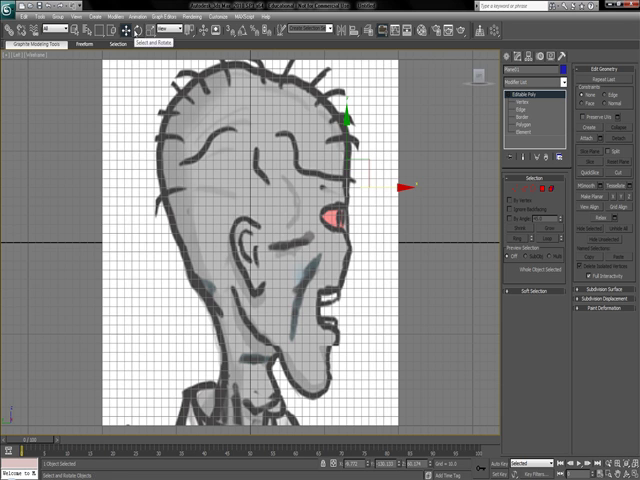
{"action": "left_click", "coordinate": [116, 28]}
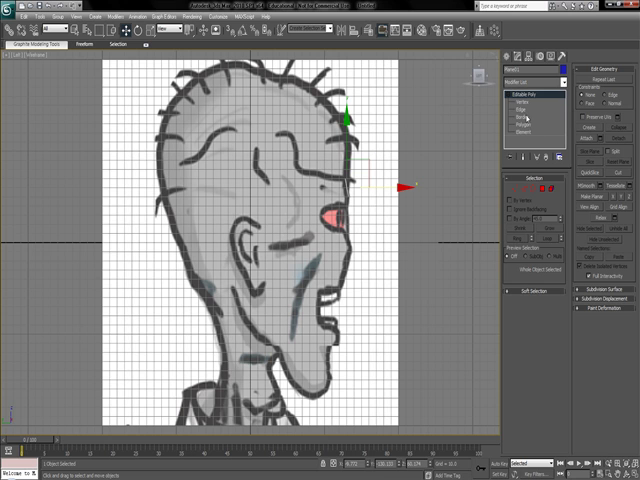
Enter Edge sub-object level and select the plane's front edge at the brow.
{"action": "left_click", "coordinate": [516, 122]}
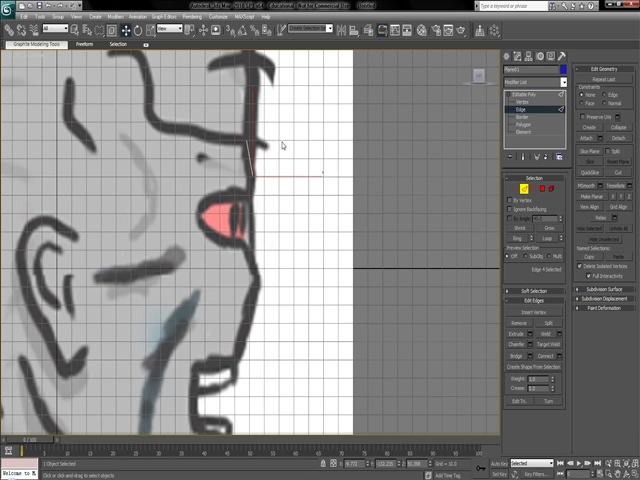
{"action": "mouse_move", "coordinate": [252, 176]}
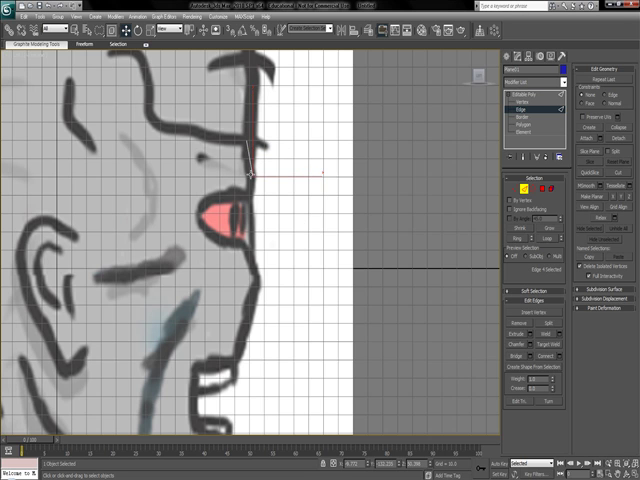
{"action": "mouse_move", "coordinate": [244, 176]}
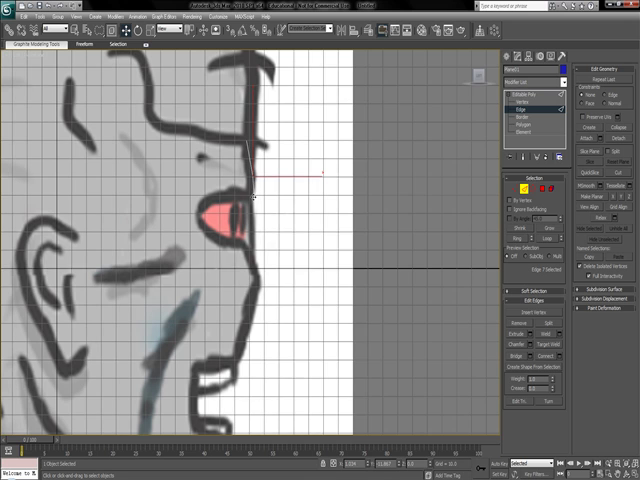
{"action": "left_click", "coordinate": [256, 184]}
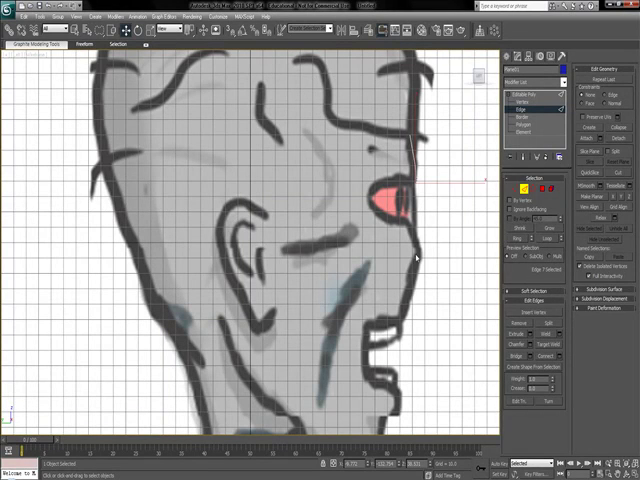
{"action": "mouse_move", "coordinate": [430, 244]}
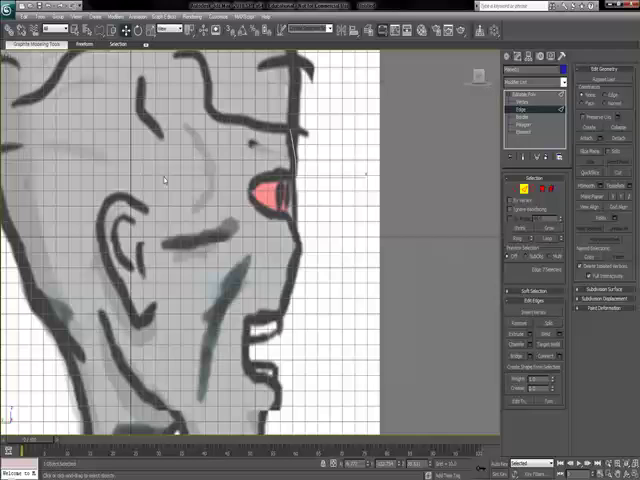
Shift-extrude the lowest edge down the profile from brow to upper lip.
{"action": "left_click", "coordinate": [316, 160]}
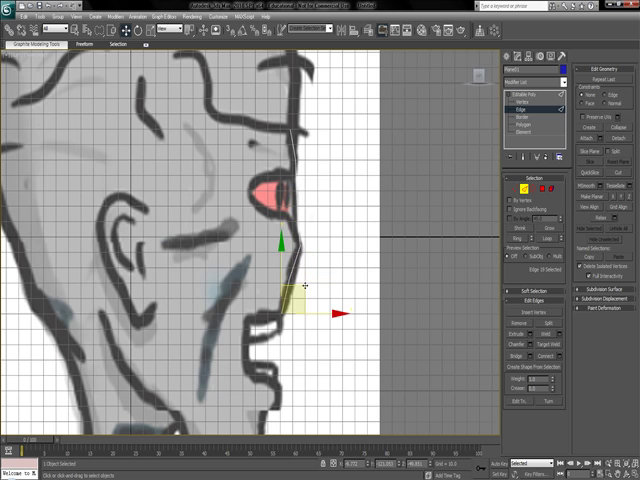
{"action": "mouse_move", "coordinate": [310, 290]}
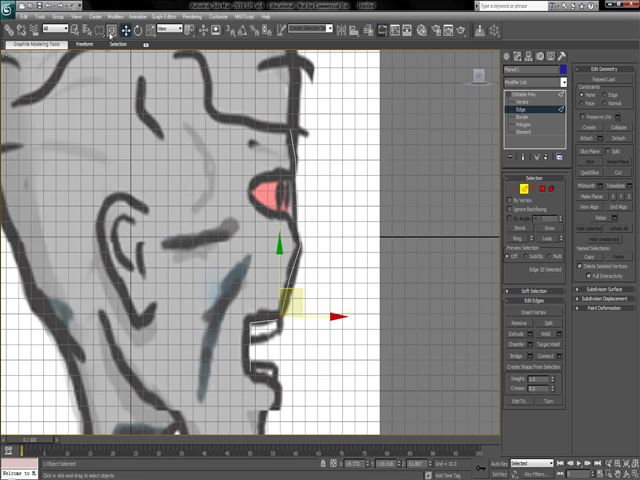
{"action": "mouse_move", "coordinate": [240, 378]}
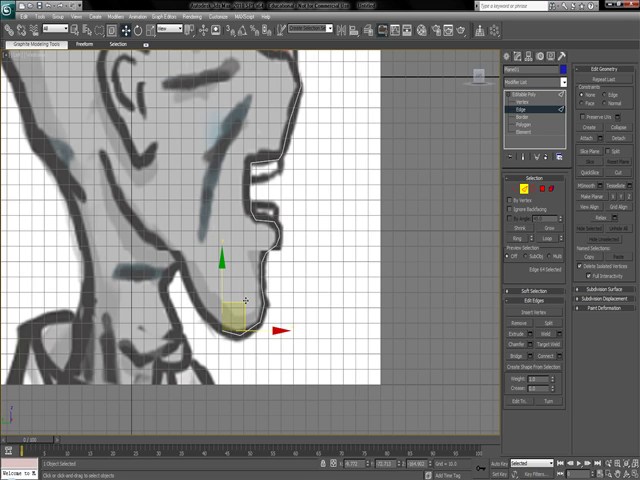
{"action": "mouse_move", "coordinate": [244, 300]}
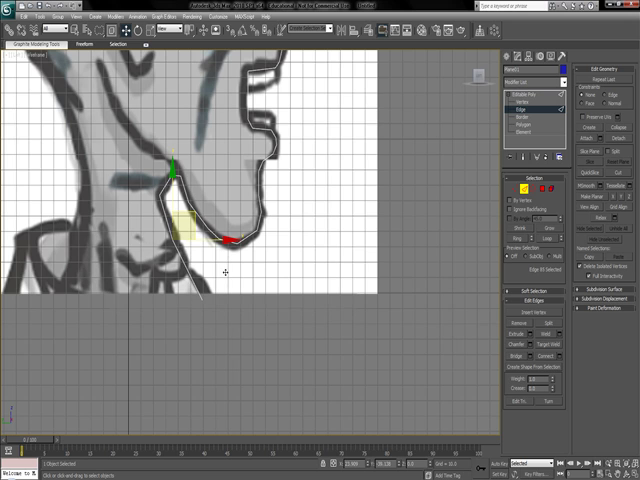
Extrude the strip around the chin and under the jaw toward the neck.
{"action": "left_click_drag", "start_coordinate": [224, 238], "coordinate": [262, 310]}
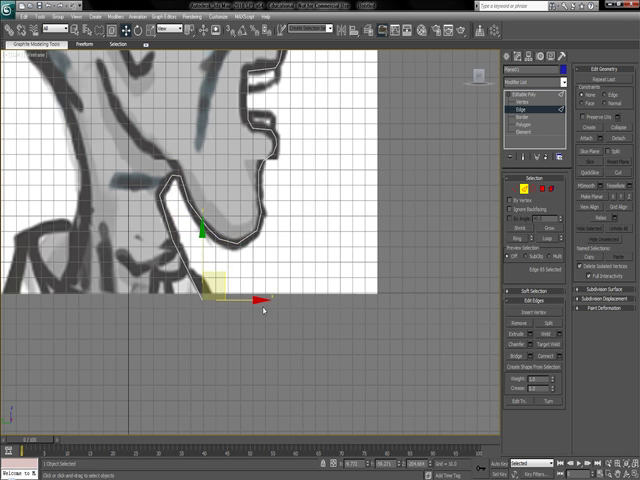